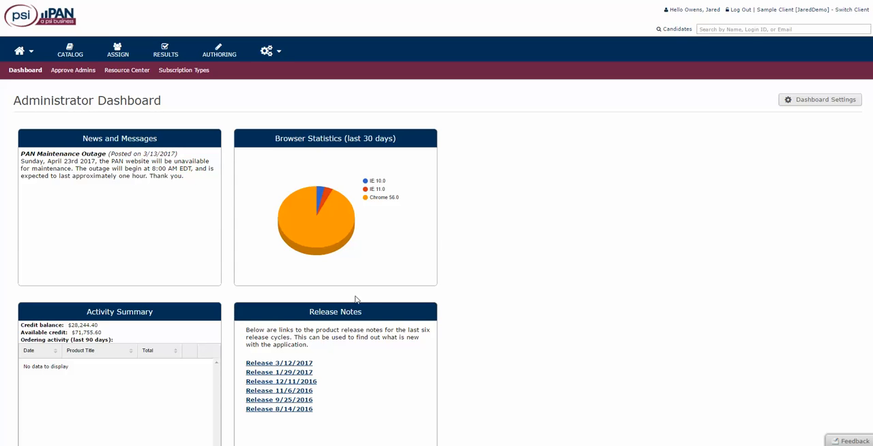
{"action": "mouse_move", "coordinate": [276, 89]}
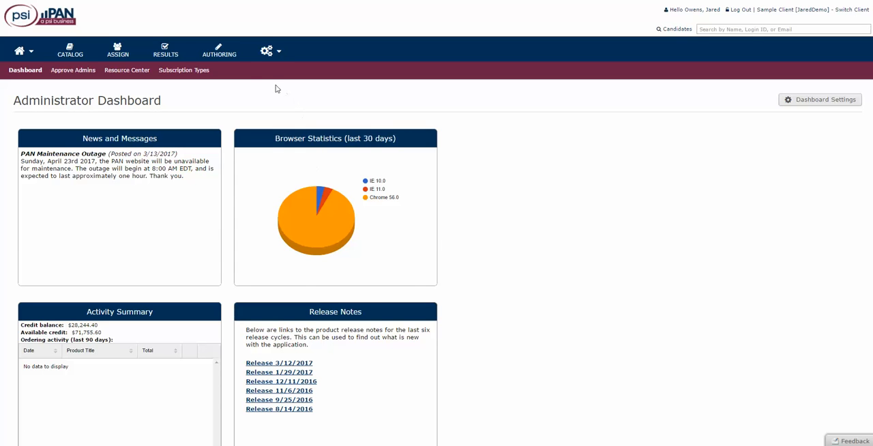
Reveal the Authoring menu's options on the Administrator Dashboard.
{"action": "left_click", "coordinate": [218, 53]}
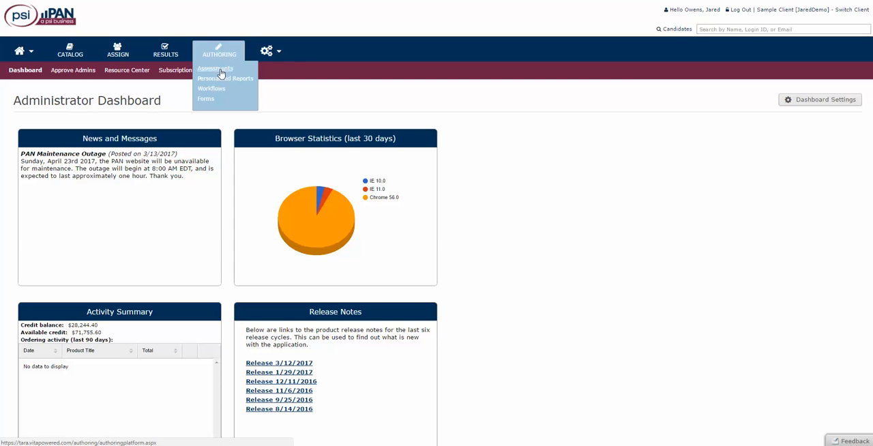
Go to the Assessments list and locate Report Examples, opening its Details.
{"action": "left_click", "coordinate": [219, 68]}
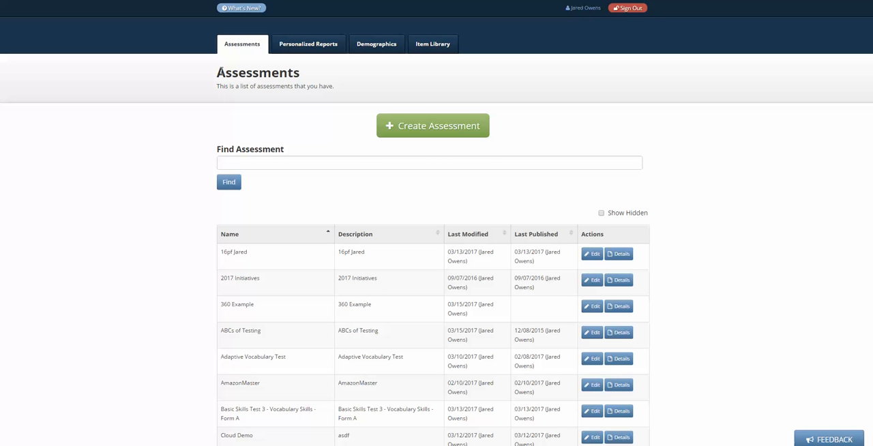
{"action": "mouse_move", "coordinate": [212, 82]}
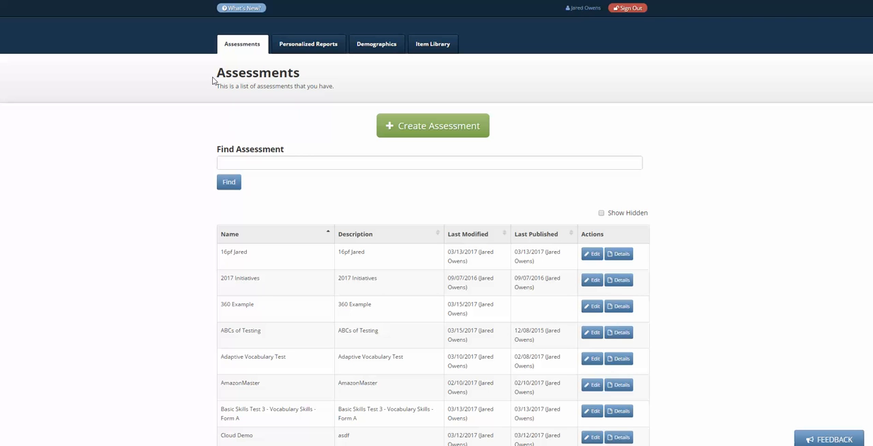
{"action": "scroll", "scroll_direction": "down", "scroll_amount": 3}
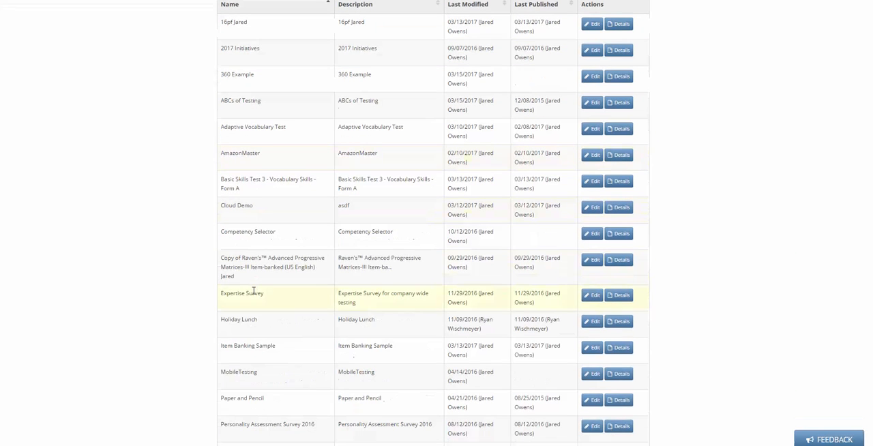
{"action": "scroll", "scroll_direction": "down", "scroll_amount": 3}
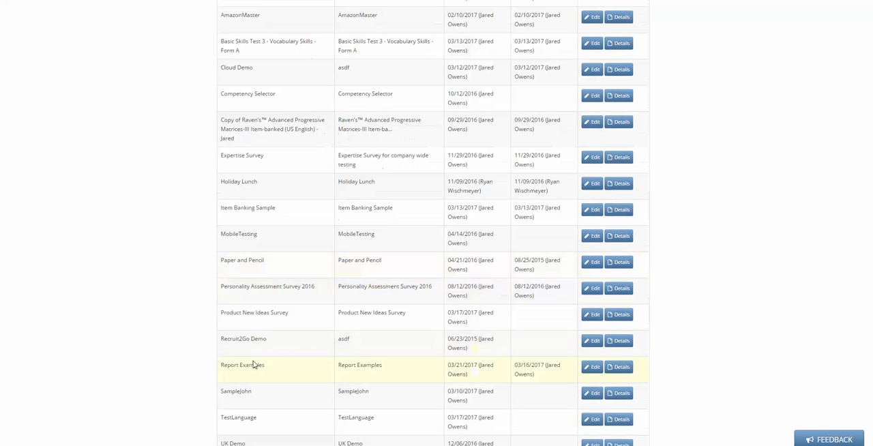
{"action": "mouse_move", "coordinate": [623, 367]}
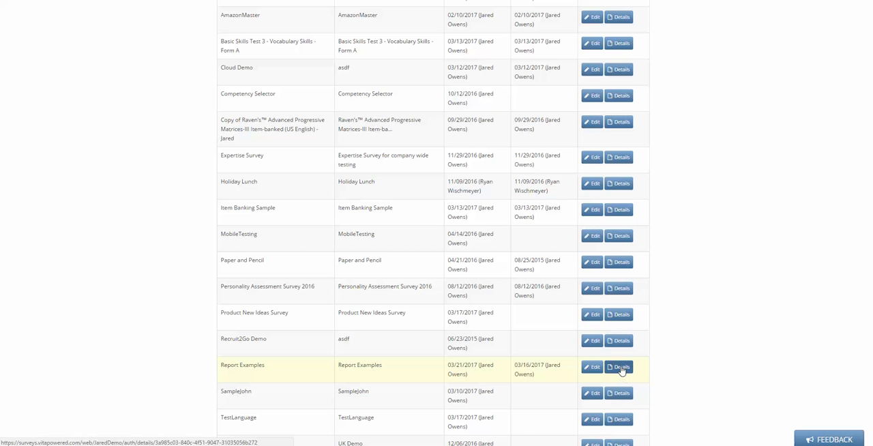
{"action": "left_click", "coordinate": [620, 367]}
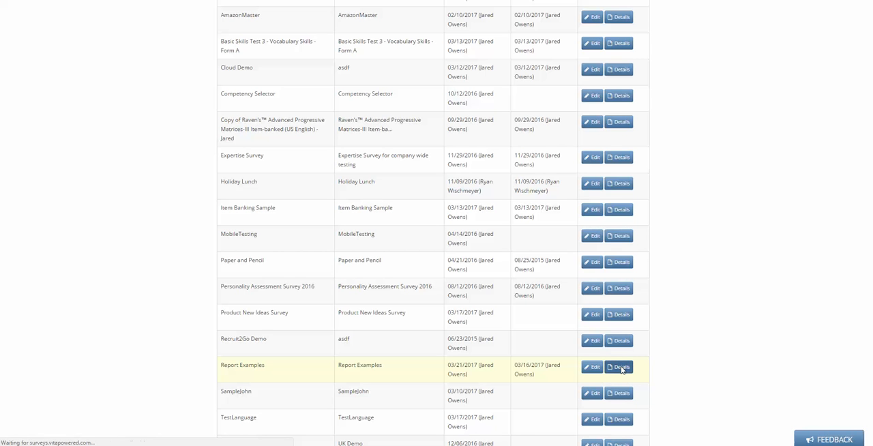
Show Report Examples' Test Cases: All correct, All As, All Bs.
{"action": "left_click", "coordinate": [620, 367]}
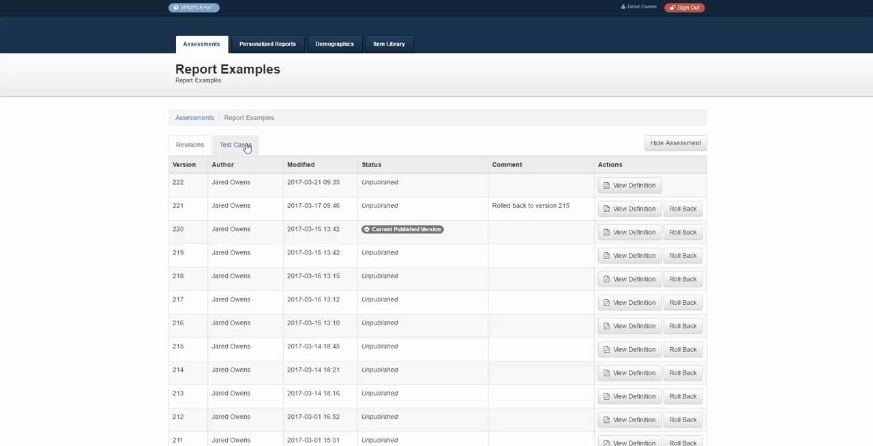
{"action": "mouse_move", "coordinate": [239, 150]}
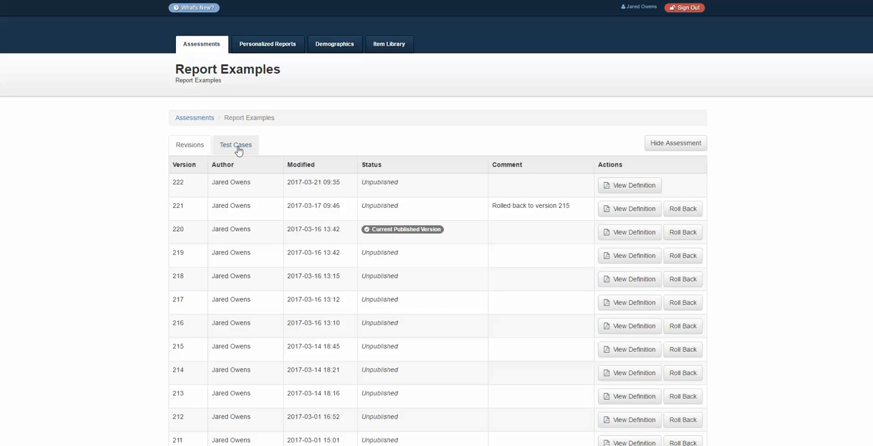
{"action": "left_click", "coordinate": [236, 145]}
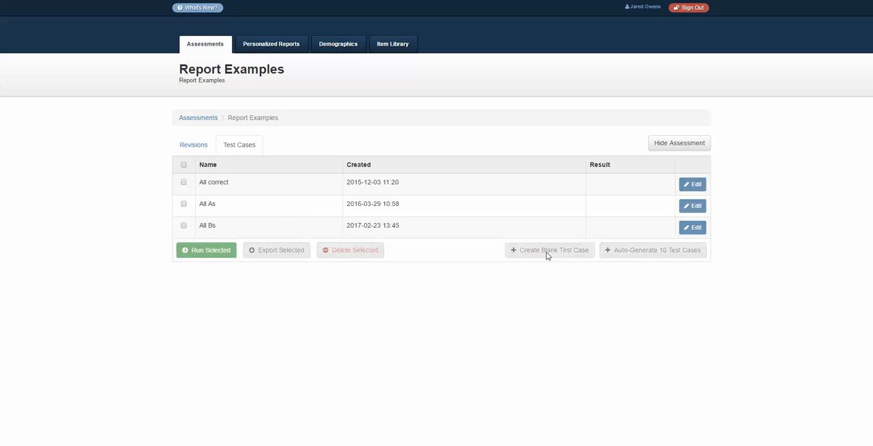
Create a blank test case, answer each question including text_10, and save it.
{"action": "left_click", "coordinate": [550, 251]}
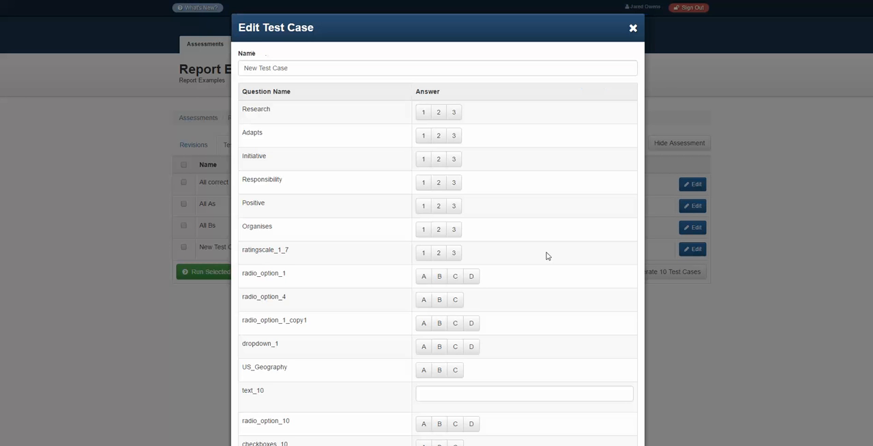
{"action": "mouse_move", "coordinate": [325, 147]}
{"action": "type", "text": "edhry"}
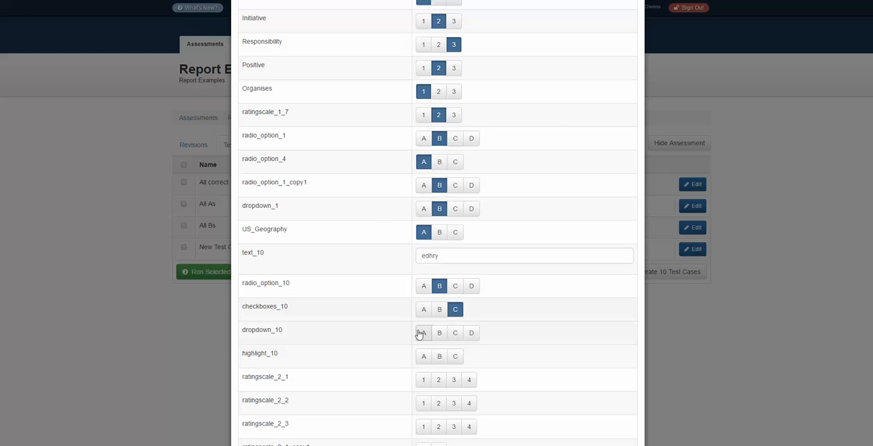
{"action": "scroll", "scroll_direction": "down", "scroll_amount": 3}
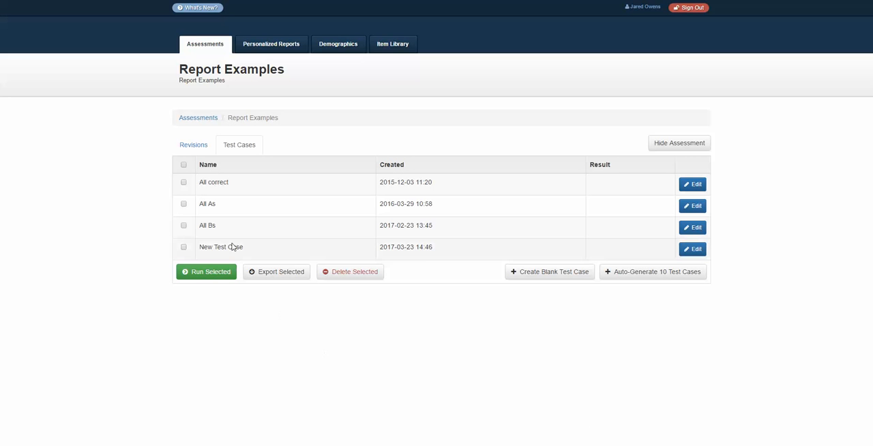
{"action": "mouse_move", "coordinate": [694, 248]}
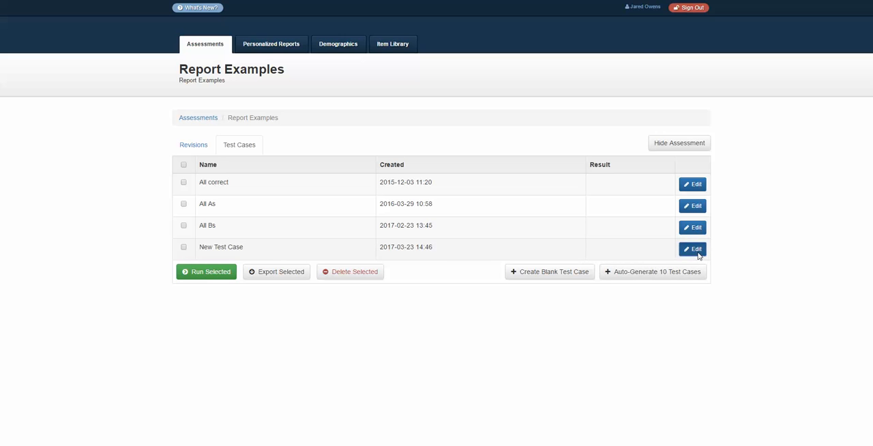
Edit New Test Case and rename it to 'simple test case', then save.
{"action": "left_click", "coordinate": [693, 249]}
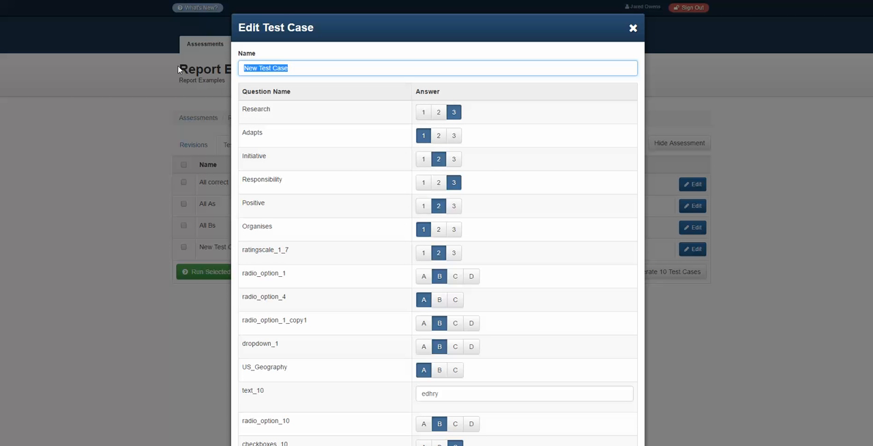
{"action": "type", "text": "simple test ca"}
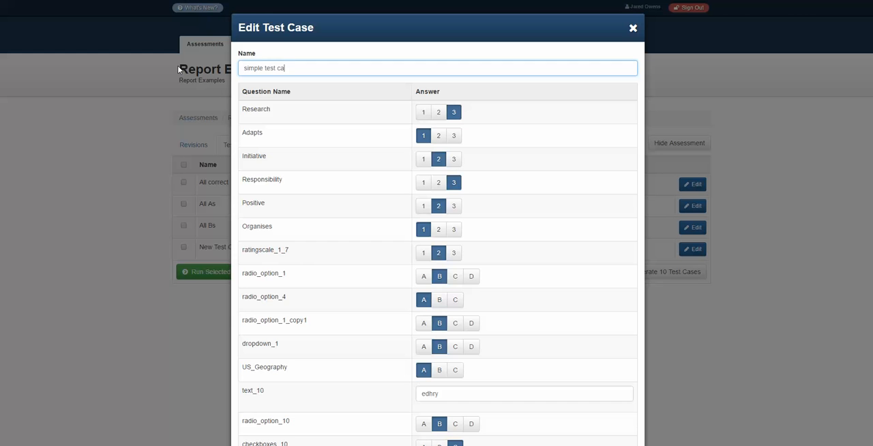
{"action": "scroll", "scroll_direction": "down", "scroll_amount": 3}
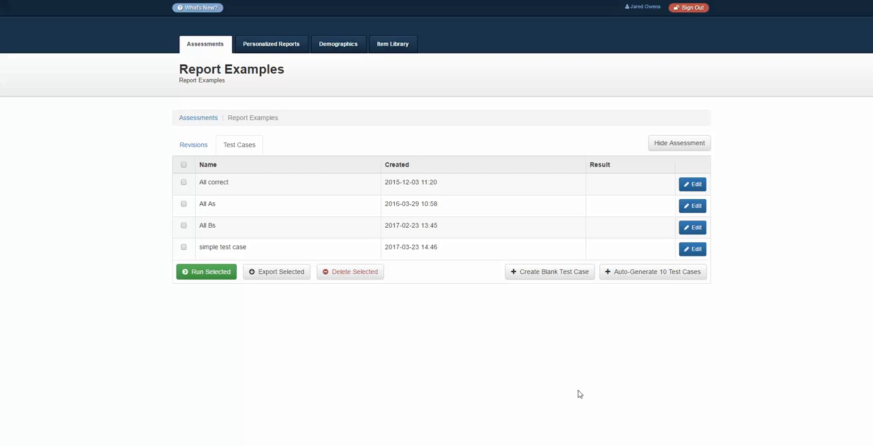
{"action": "mouse_move", "coordinate": [186, 257]}
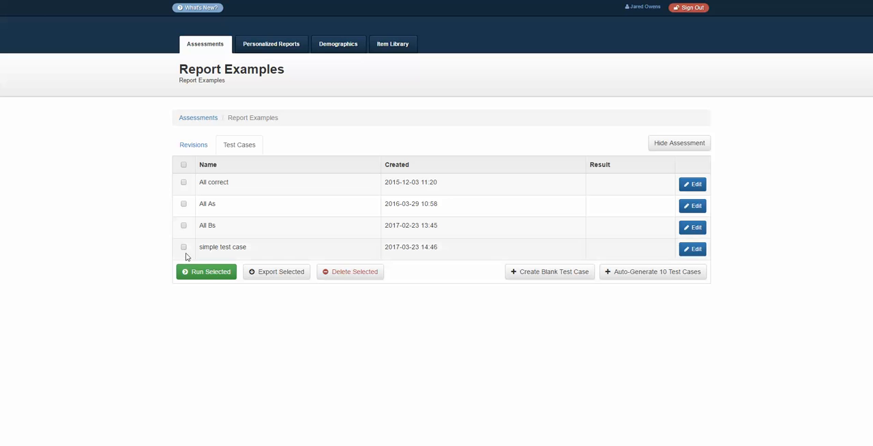
Select and run 'simple test case', then view its result.
{"action": "left_click", "coordinate": [183, 247]}
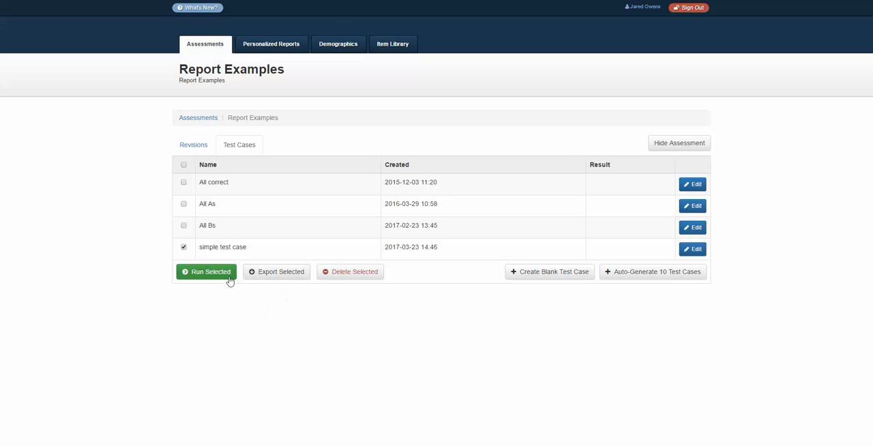
{"action": "left_click", "coordinate": [206, 273]}
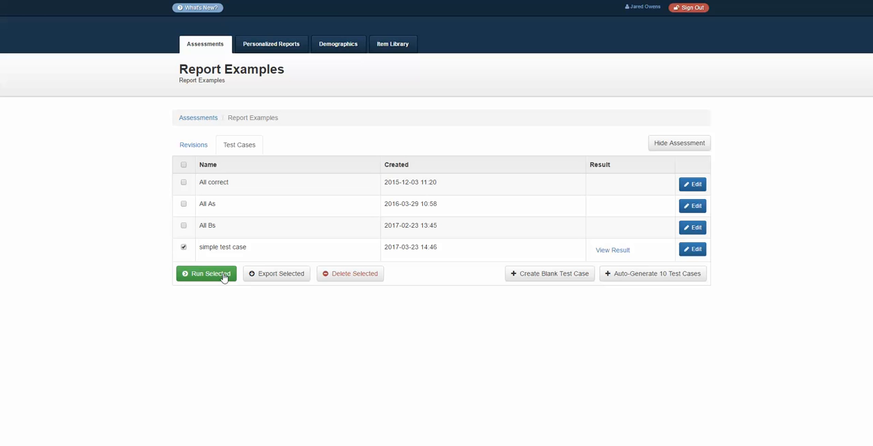
{"action": "mouse_move", "coordinate": [339, 254]}
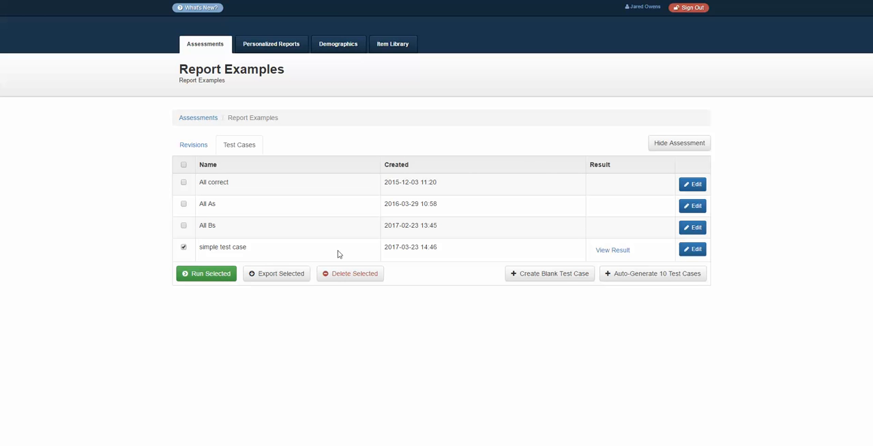
{"action": "left_click", "coordinate": [611, 251]}
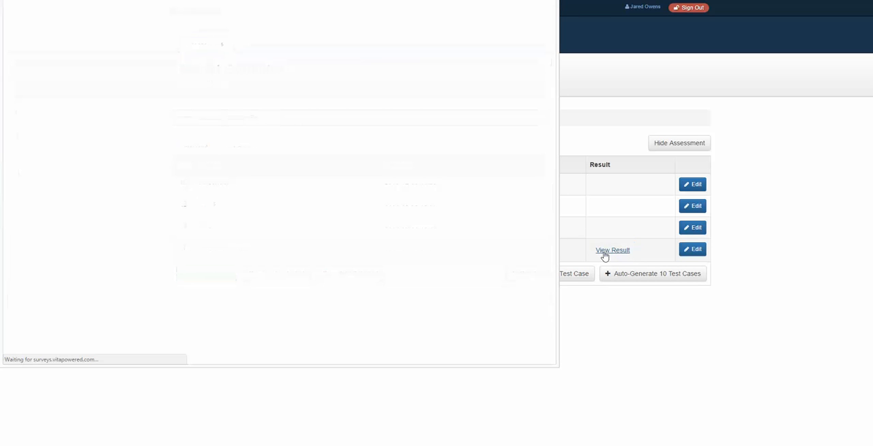
Close the 'simple test case' results preview and return to the test case list.
{"action": "left_click", "coordinate": [611, 250]}
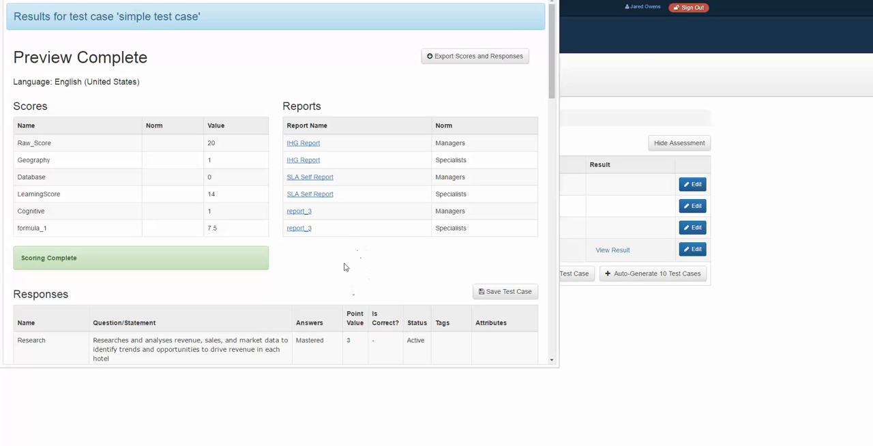
{"action": "mouse_move", "coordinate": [327, 170]}
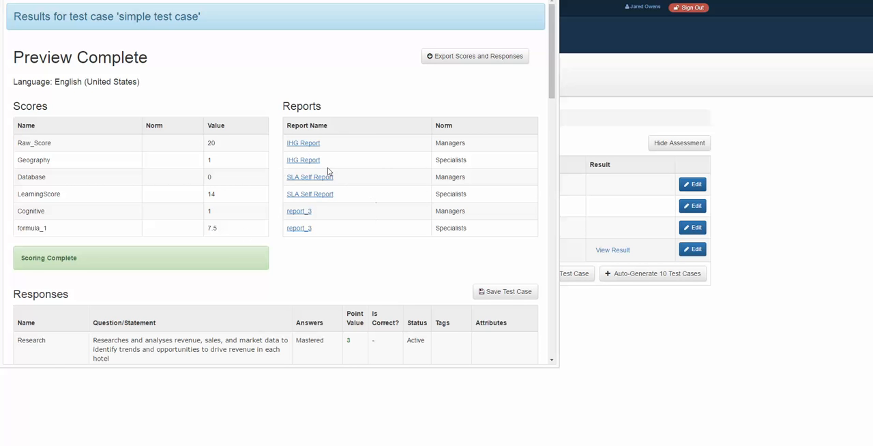
{"action": "scroll", "scroll_direction": "down", "scroll_amount": 3}
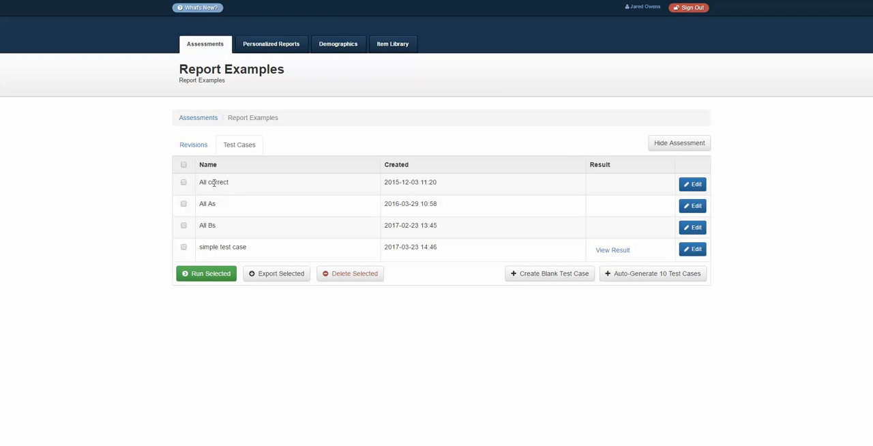
{"action": "mouse_move", "coordinate": [694, 185]}
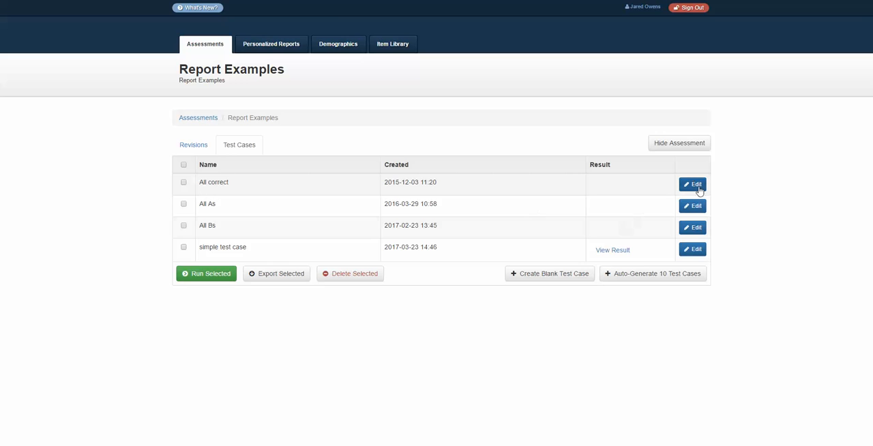
Edit All correct so radio_option_3 is answered C and save it.
{"action": "left_click", "coordinate": [691, 184]}
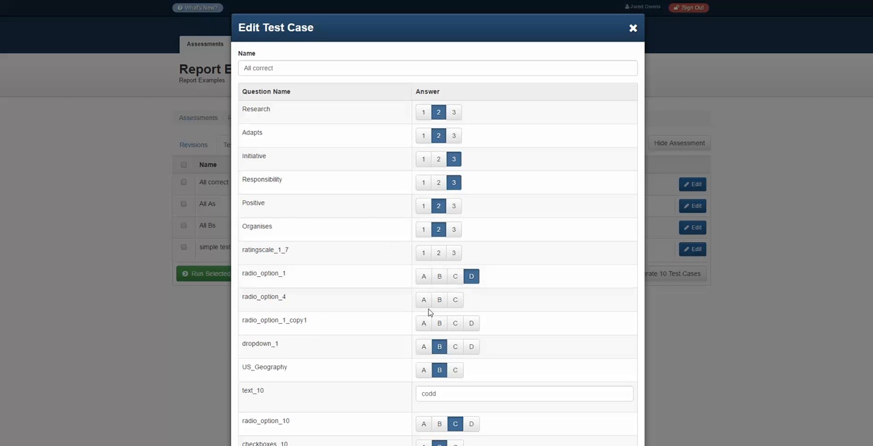
{"action": "scroll", "scroll_direction": "down", "scroll_amount": 3}
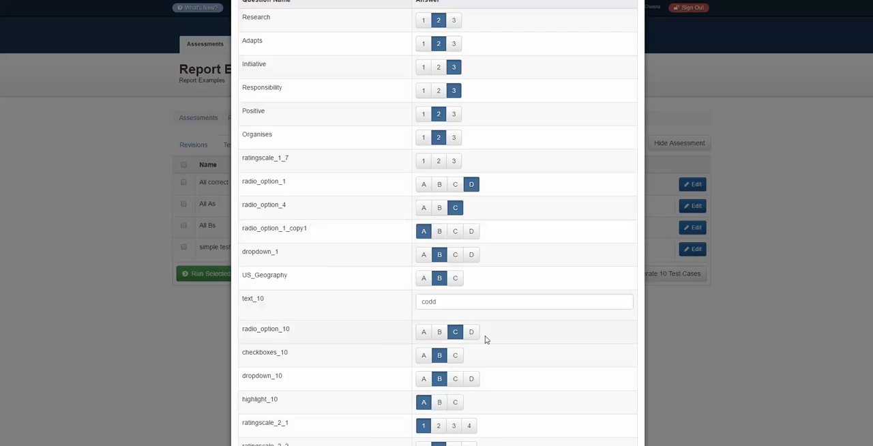
{"action": "scroll", "scroll_direction": "down", "scroll_amount": 3}
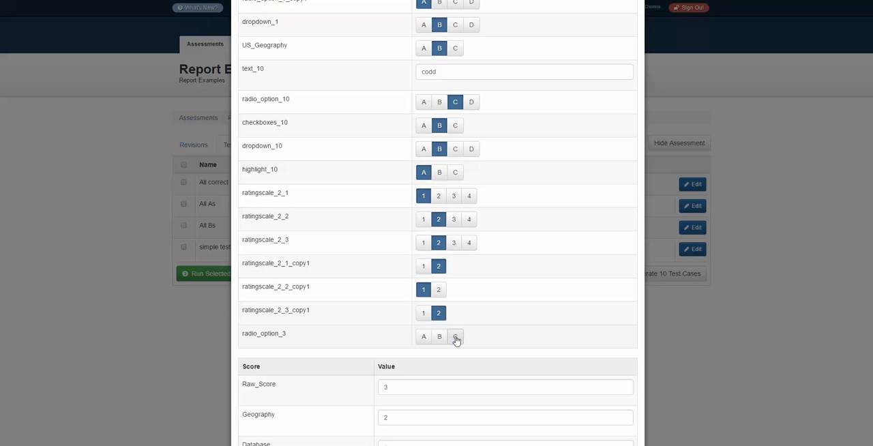
{"action": "left_click", "coordinate": [456, 337]}
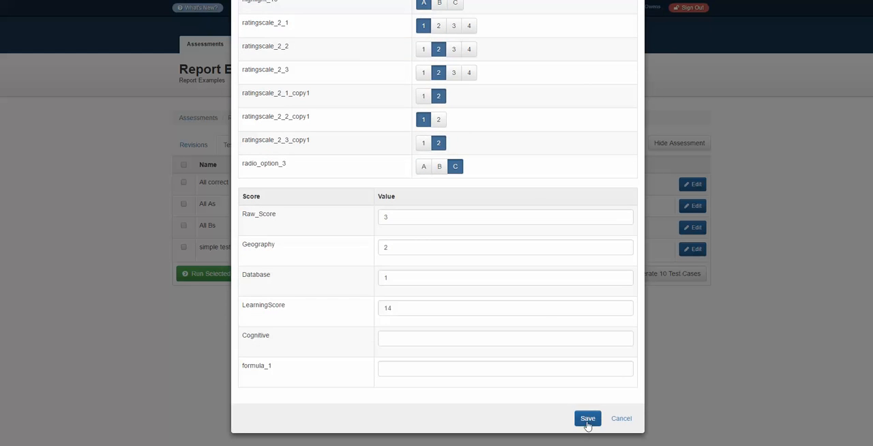
{"action": "left_click", "coordinate": [589, 417]}
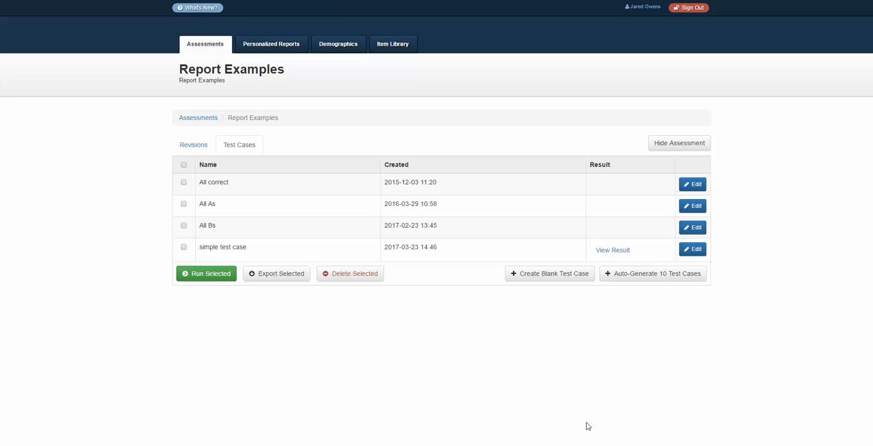
{"action": "mouse_move", "coordinate": [372, 385]}
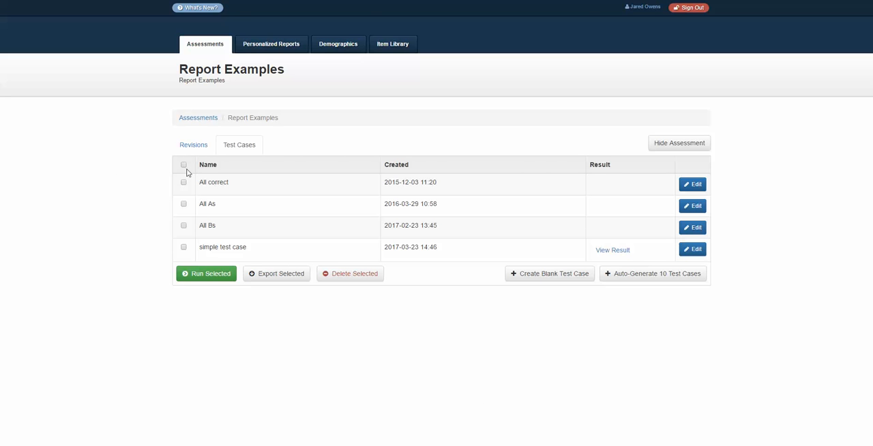
Select all four test cases, run them, then clear the selection.
{"action": "left_click", "coordinate": [206, 273]}
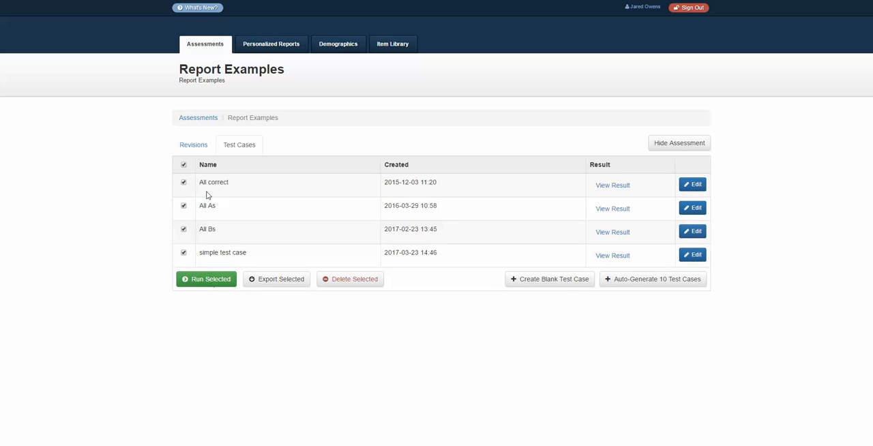
{"action": "left_click", "coordinate": [183, 164]}
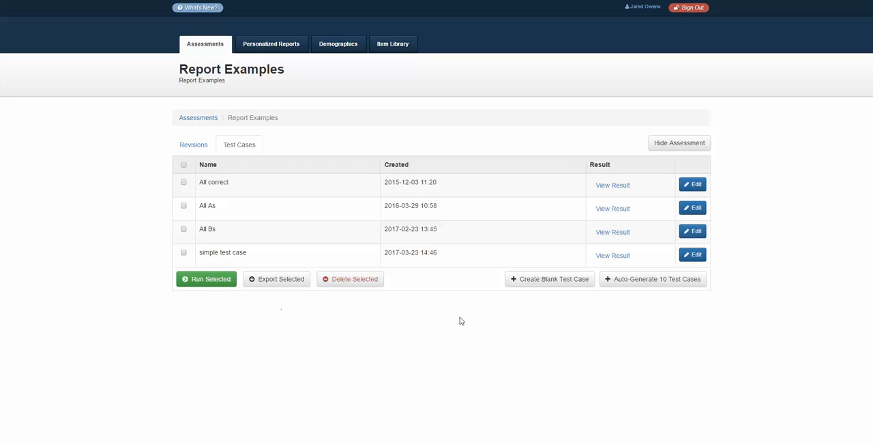
{"action": "mouse_move", "coordinate": [647, 284]}
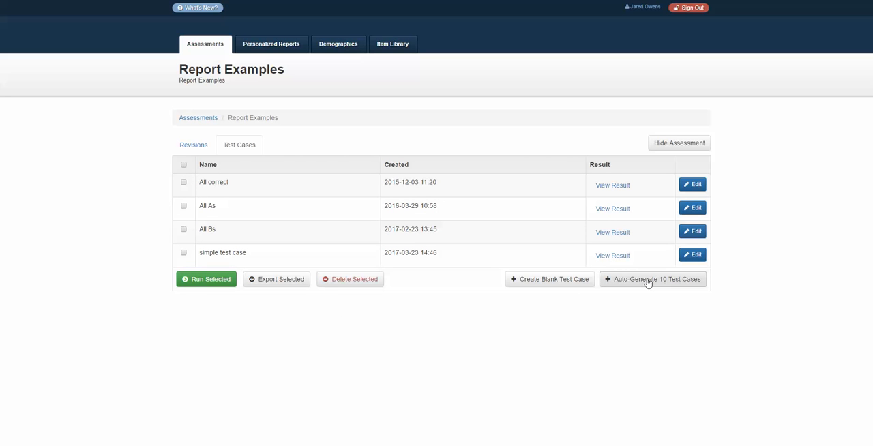
Auto-generate ten test cases for Report Examples and review the new rows.
{"action": "left_click", "coordinate": [654, 278]}
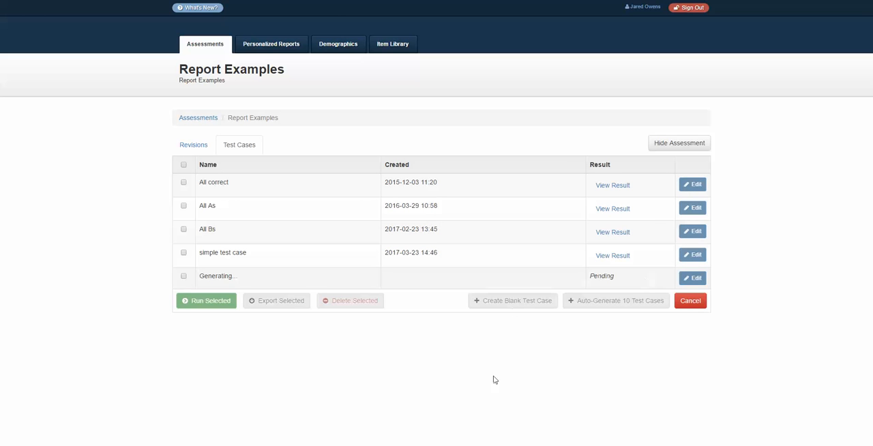
{"action": "mouse_move", "coordinate": [500, 385]}
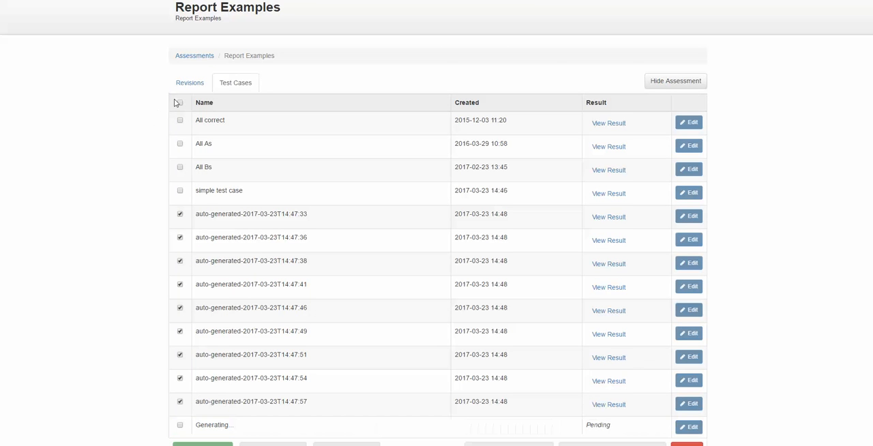
{"action": "scroll", "scroll_direction": "down", "scroll_amount": 3}
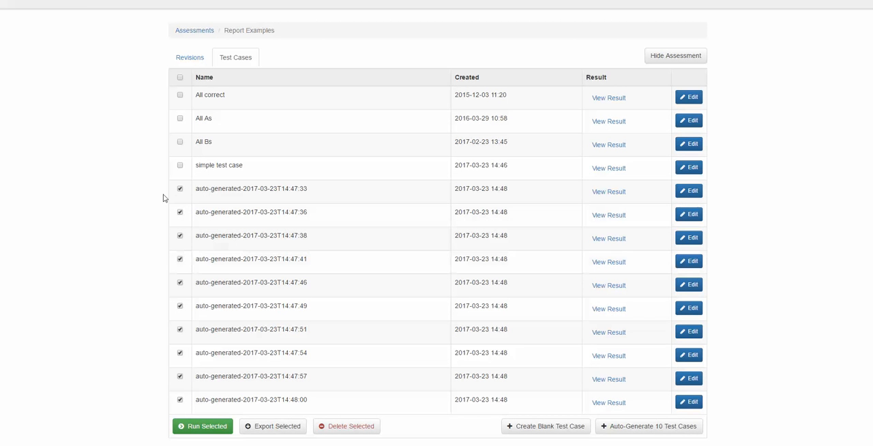
{"action": "mouse_move", "coordinate": [347, 426]}
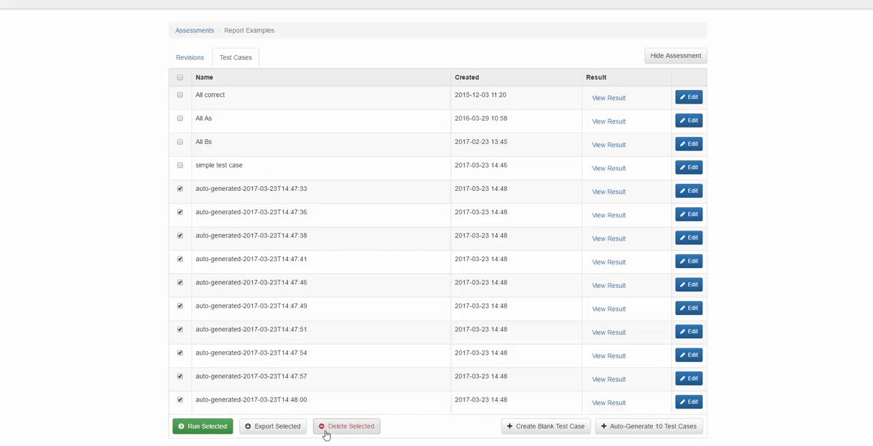
Delete the ten selected auto-generated test cases, confirm with Delete Test Cases, and close the Success dialog.
{"action": "left_click", "coordinate": [347, 425]}
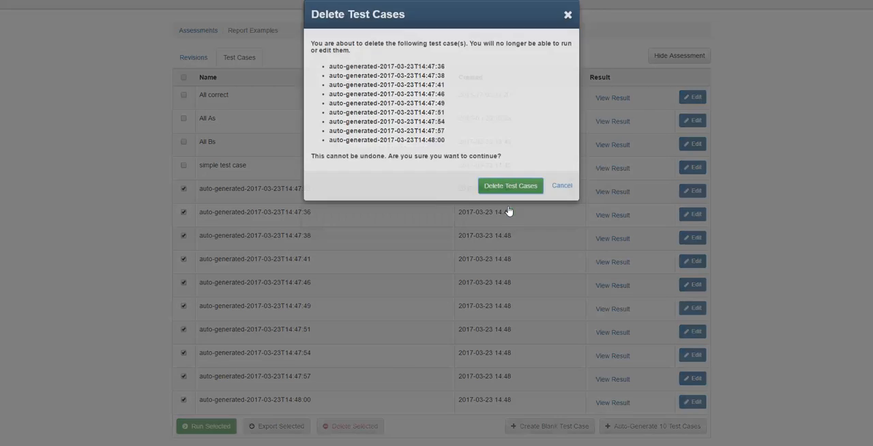
{"action": "left_click", "coordinate": [510, 186]}
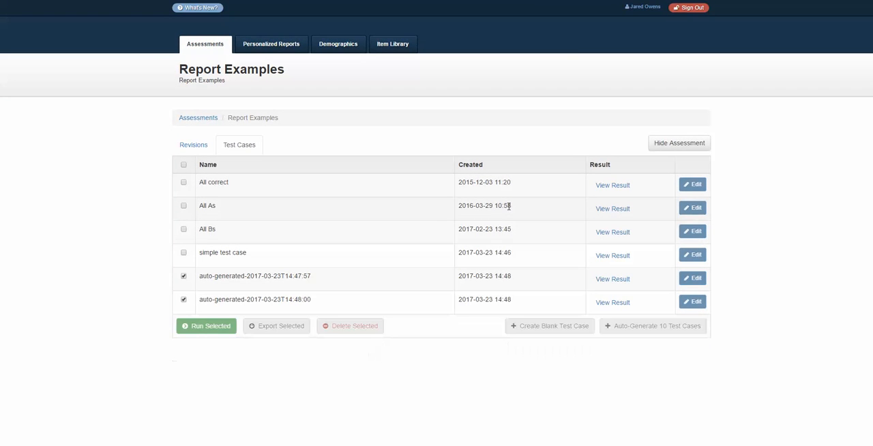
{"action": "left_click", "coordinate": [350, 327]}
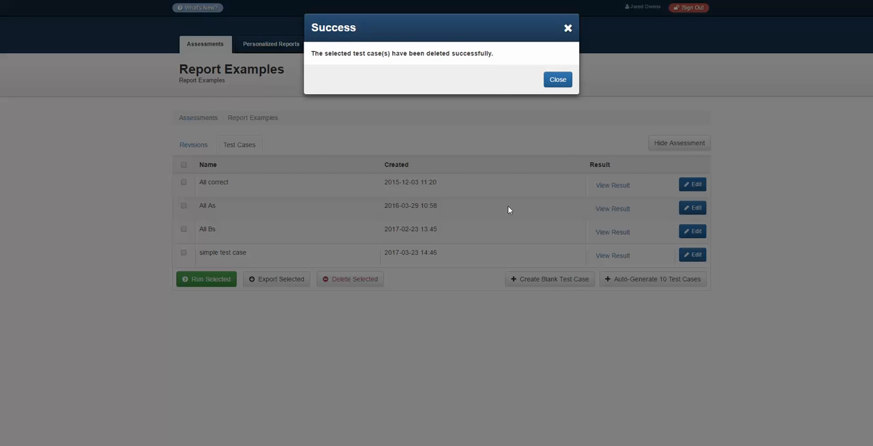
{"action": "left_click", "coordinate": [557, 79]}
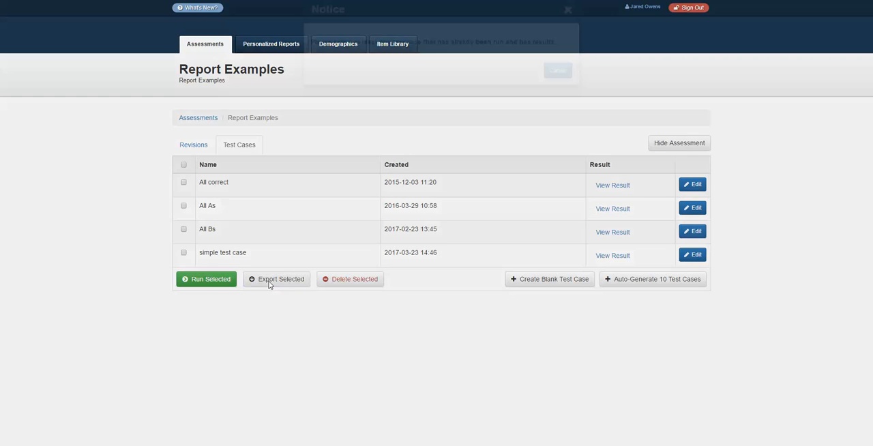
{"action": "left_click", "coordinate": [569, 13]}
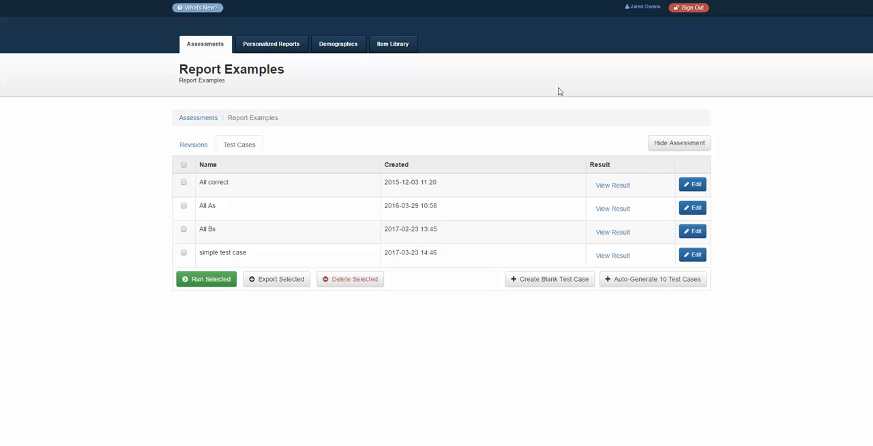
{"action": "mouse_move", "coordinate": [580, 149]}
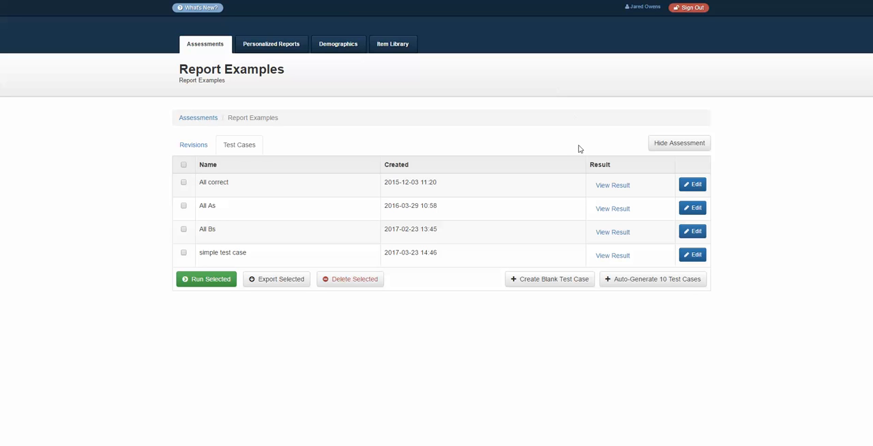
{"action": "mouse_move", "coordinate": [457, 368]}
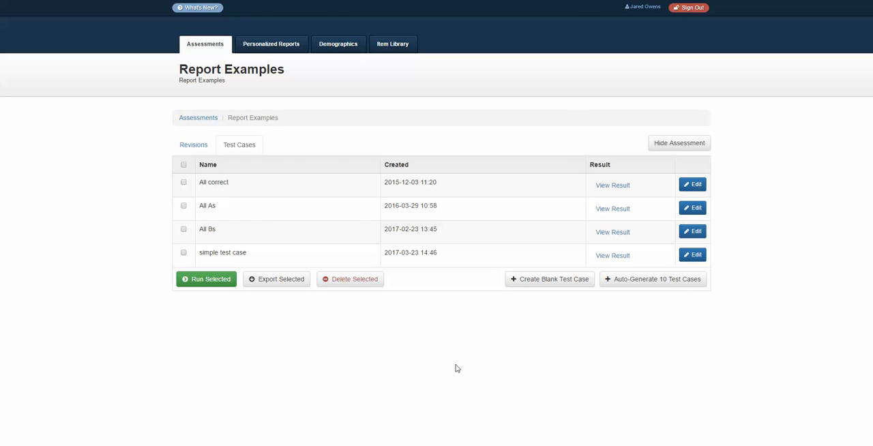